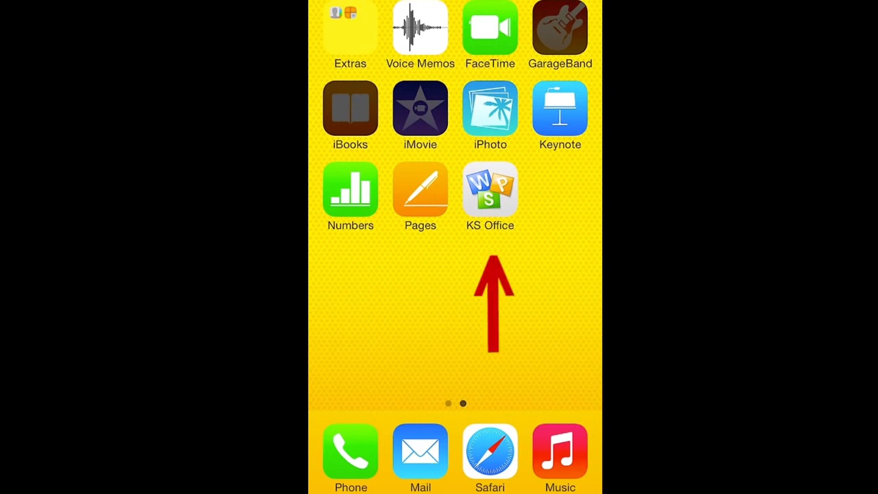
Launch Kingsoft Office and close the side menu to show the four recent sample documents
left_click(489, 191)
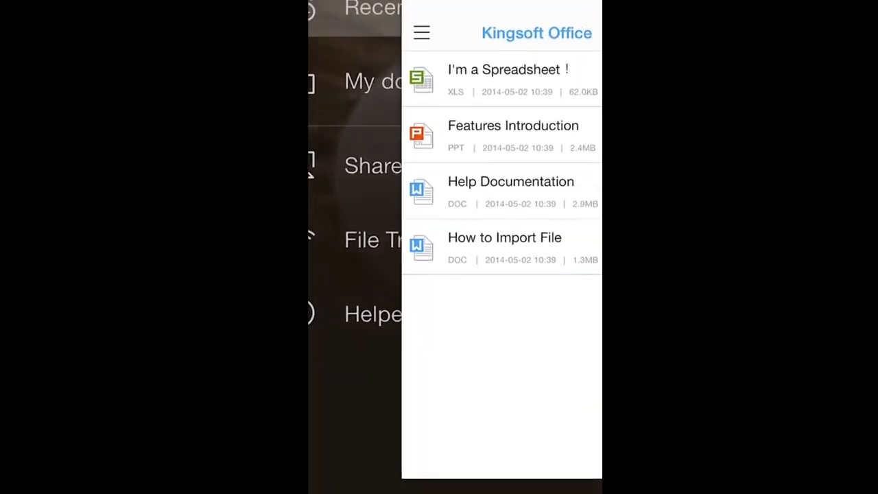
left_click(421, 33)
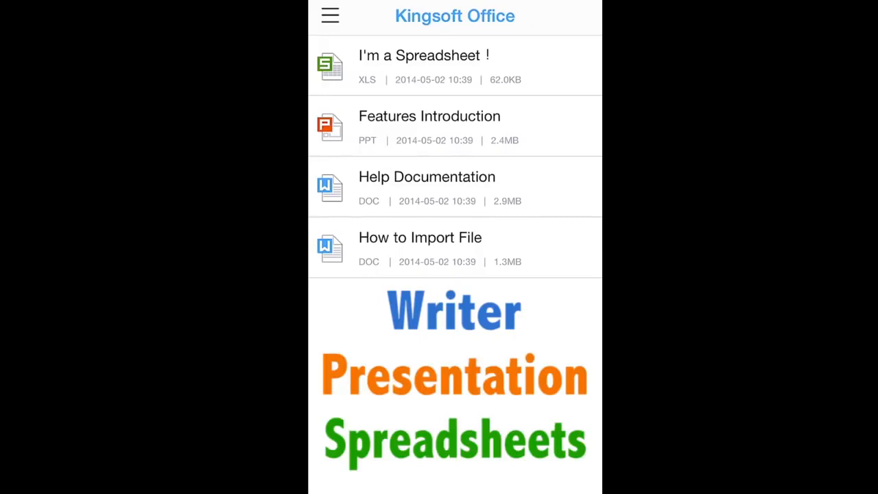
Visit the New page with blank document, presentation and spreadsheet templates, then reopen the side menu
left_click(330, 15)
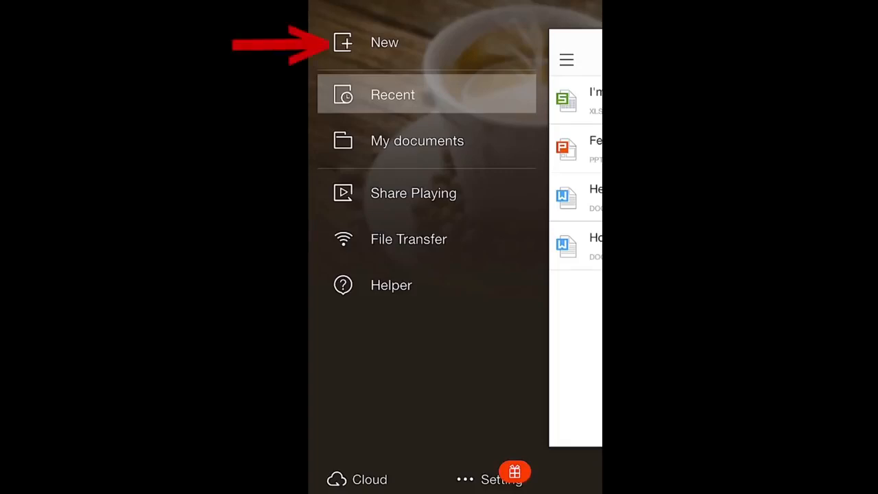
left_click(384, 42)
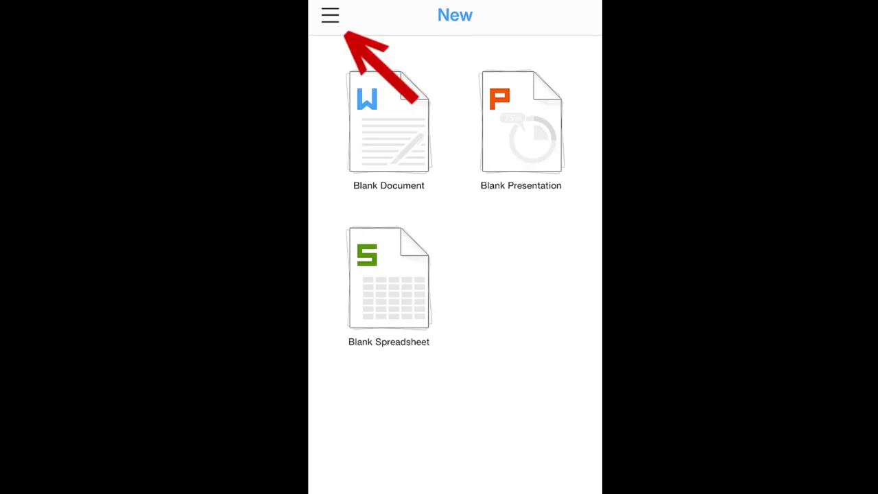
left_click(330, 15)
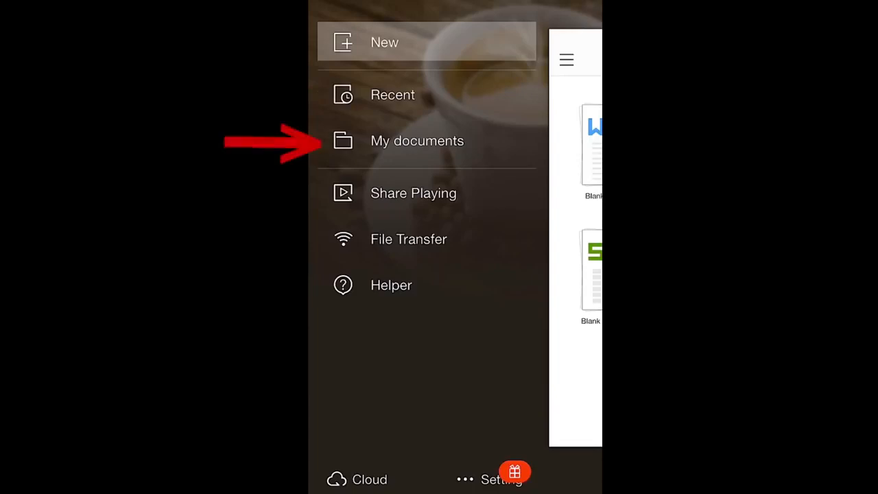
View the empty My documents folder and the Share Playing screen, reopening the side menu after each
left_click(417, 141)
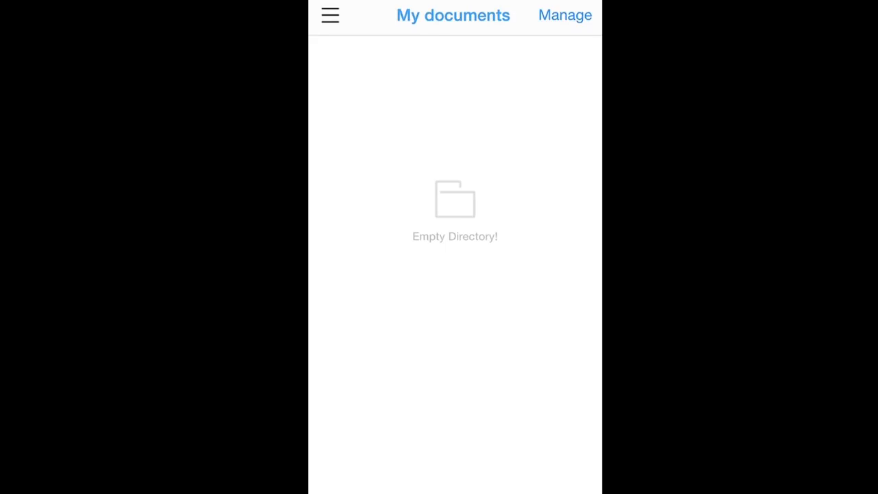
left_click(330, 15)
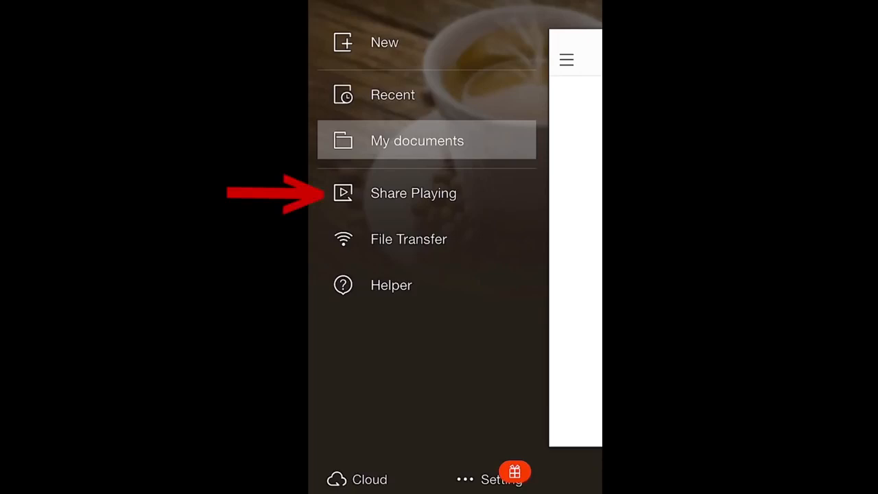
left_click(413, 193)
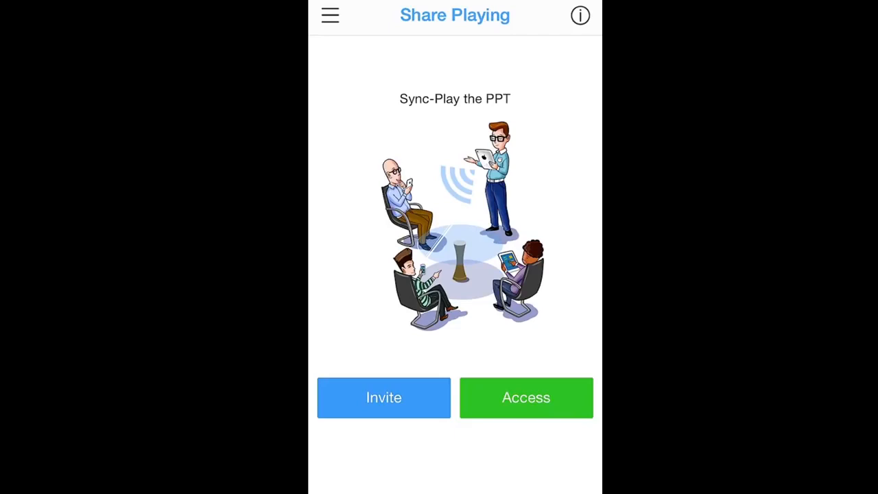
left_click(329, 15)
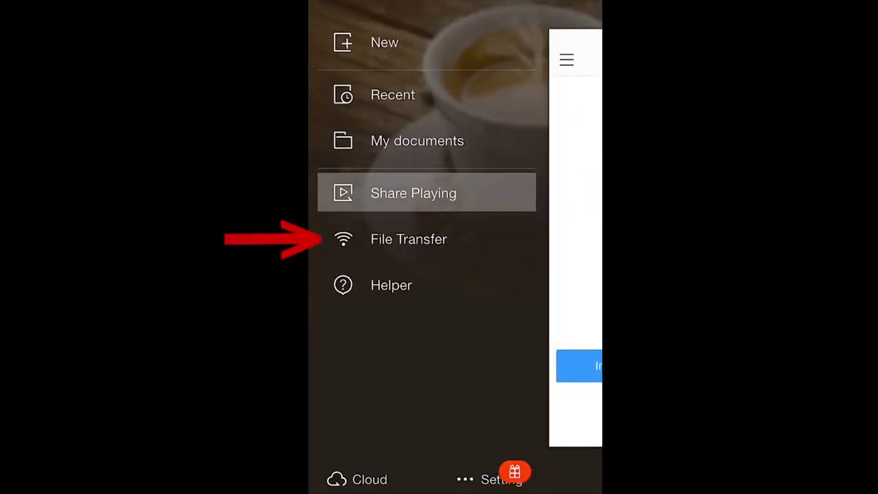
View the File Transfer and Helper pages, then open the Cloud storage services list
left_click(409, 239)
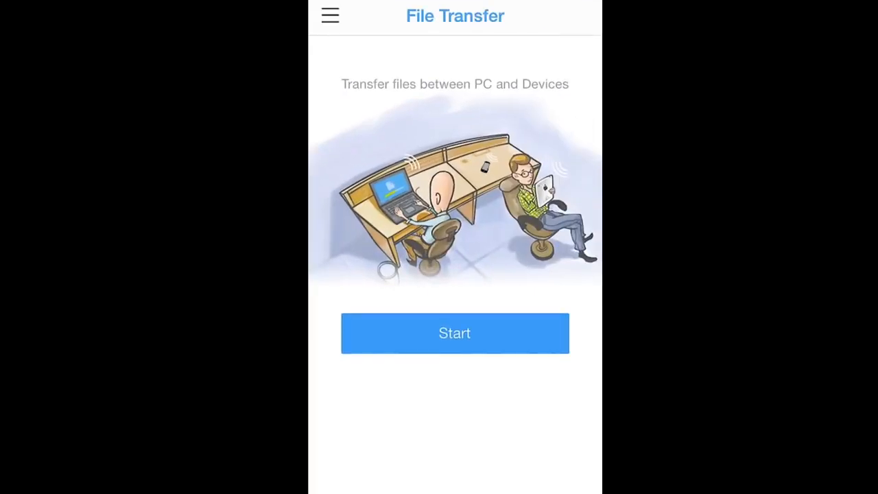
left_click(330, 15)
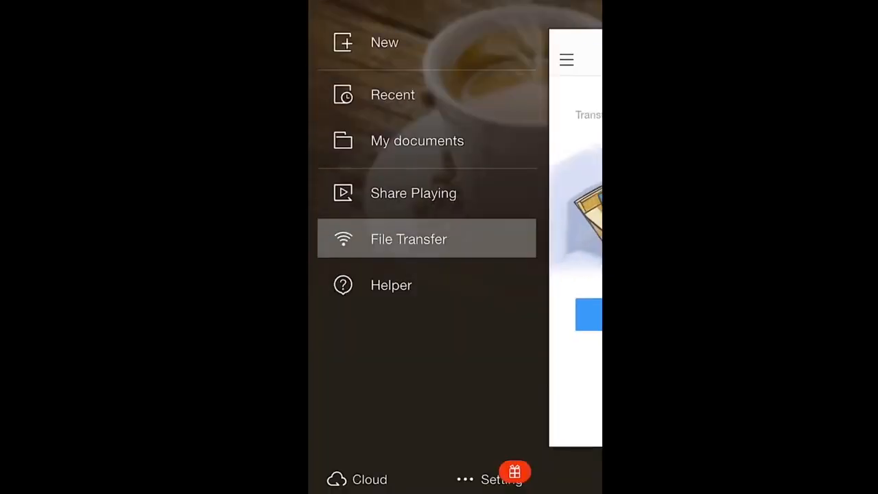
left_click(391, 284)
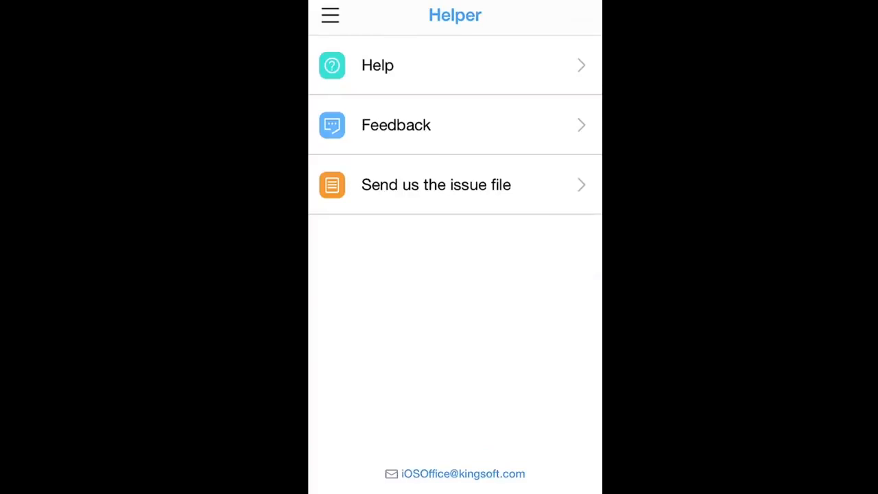
left_click(330, 15)
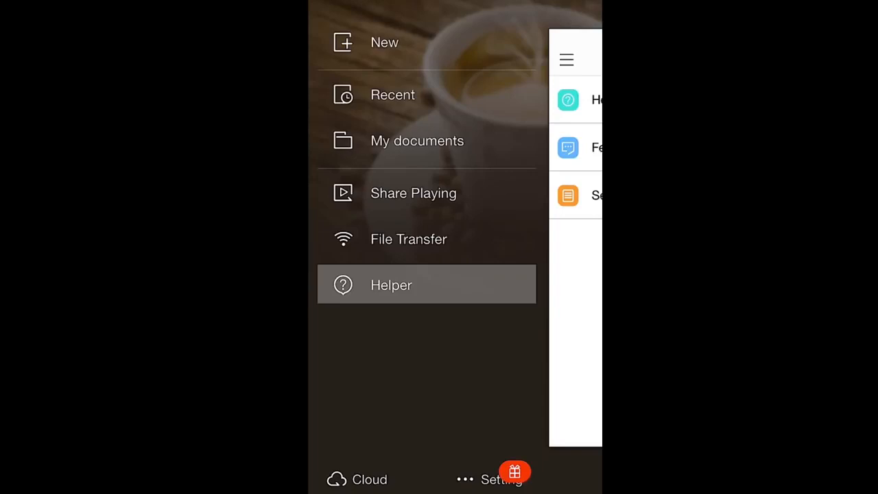
left_click(356, 478)
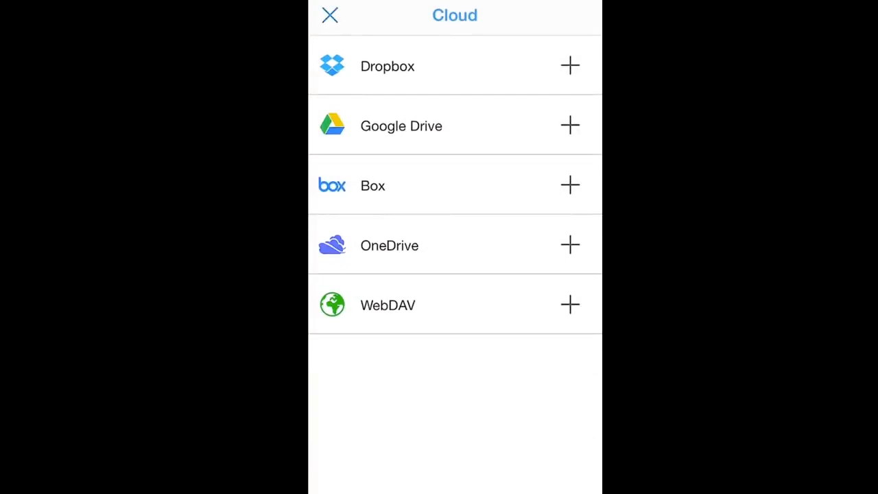
Close the Cloud services list and open Settings, showing Clear, About and Passcode Lock
left_click(329, 15)
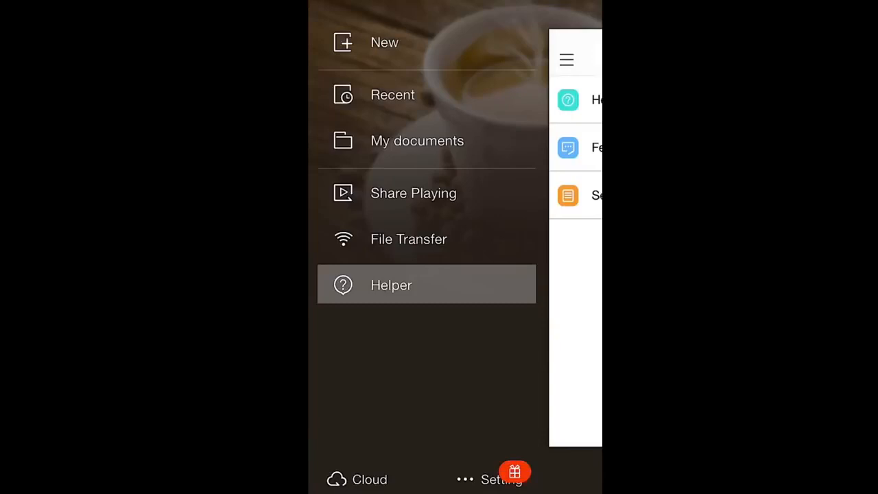
left_click(501, 479)
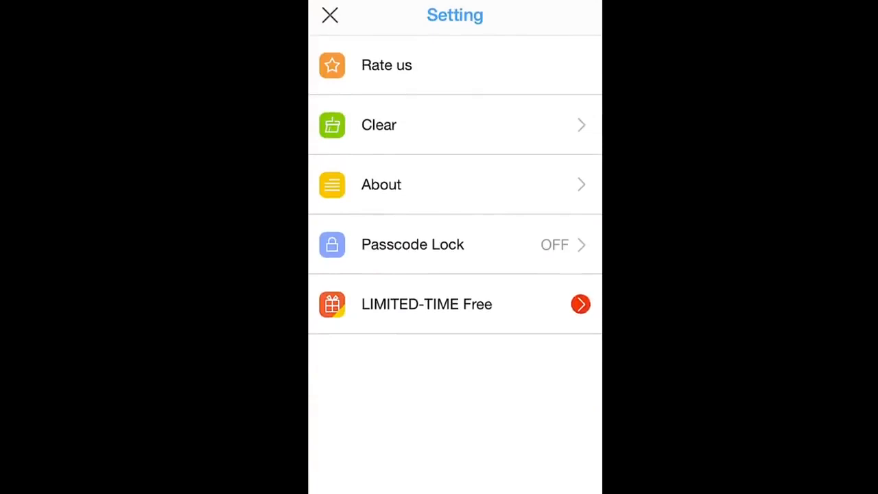